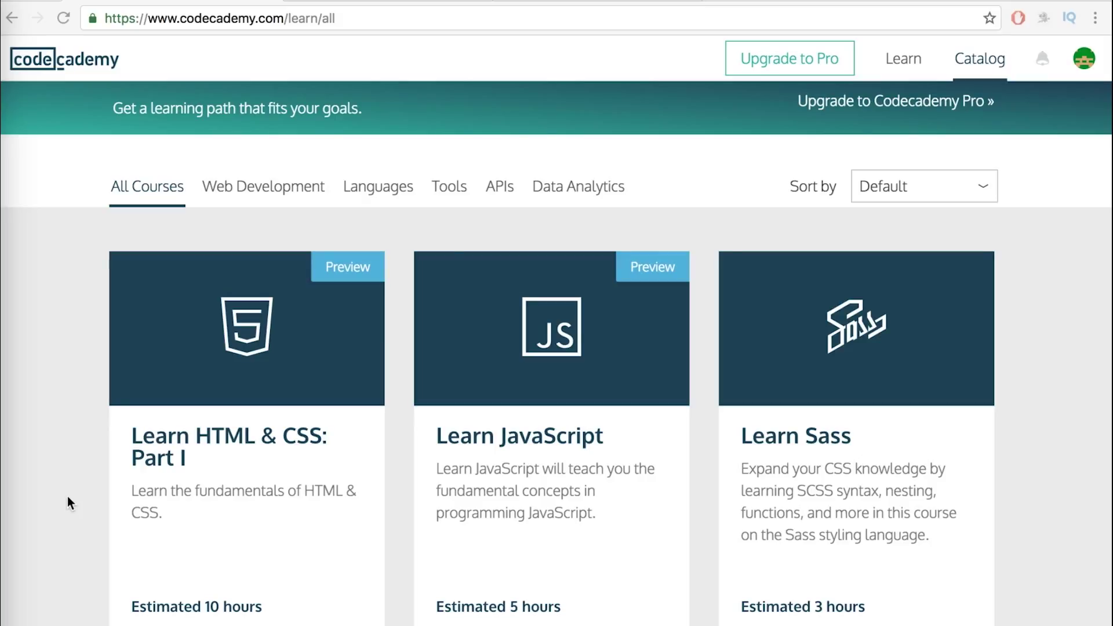
Start Codecademy's Learn JavaScript course from the catalog, landing on the data types lesson with types.js
scroll(down, 3)
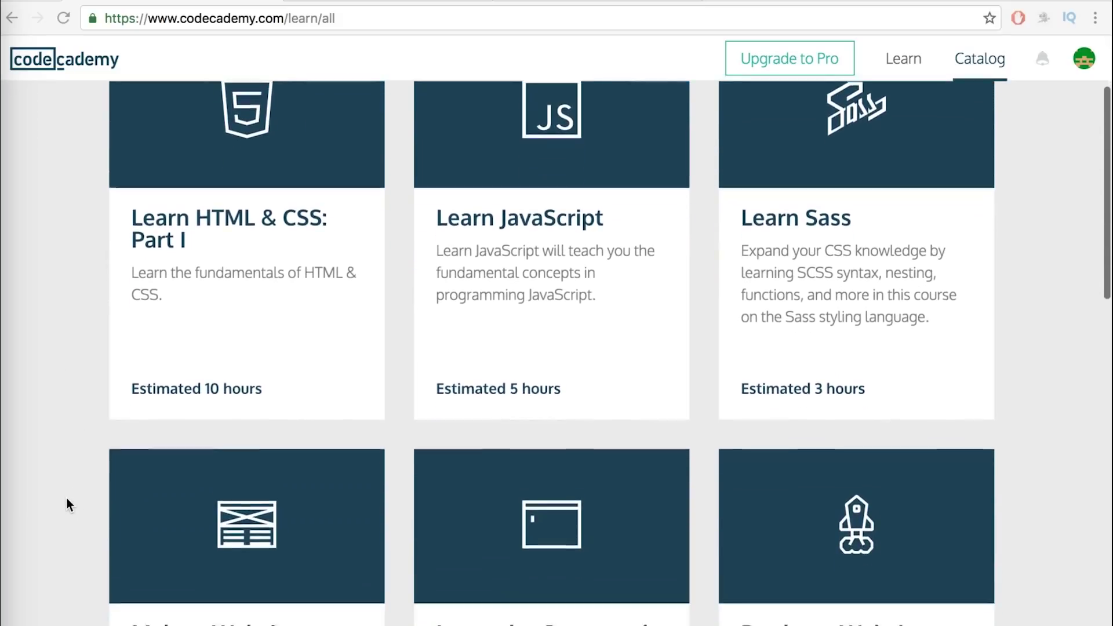
scroll(down, 3)
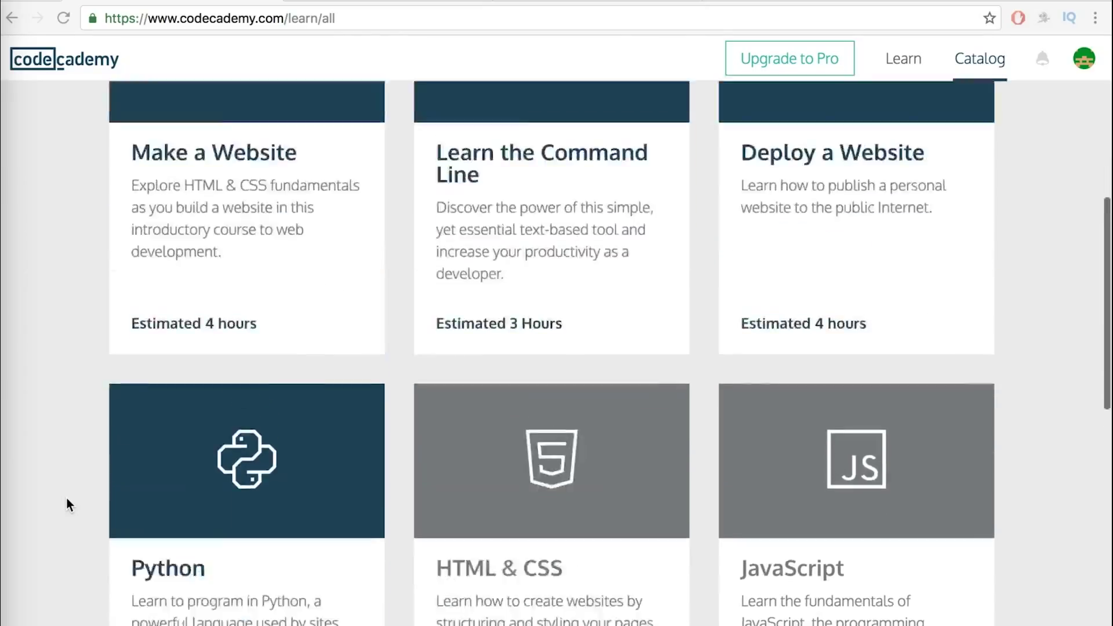
scroll(up, 3)
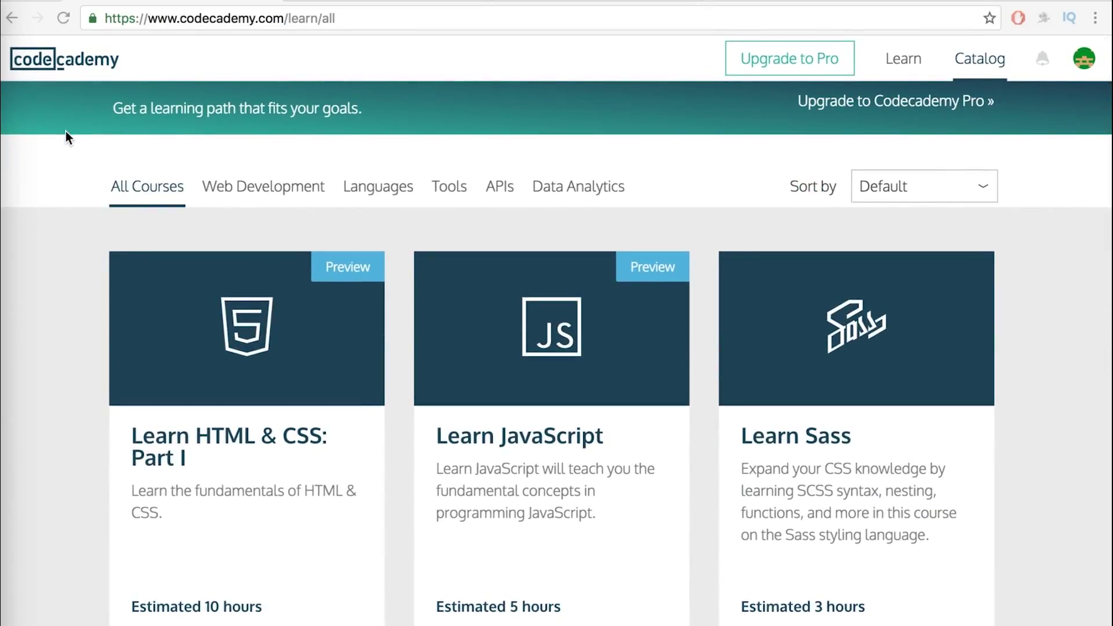
mouse_move(71, 113)
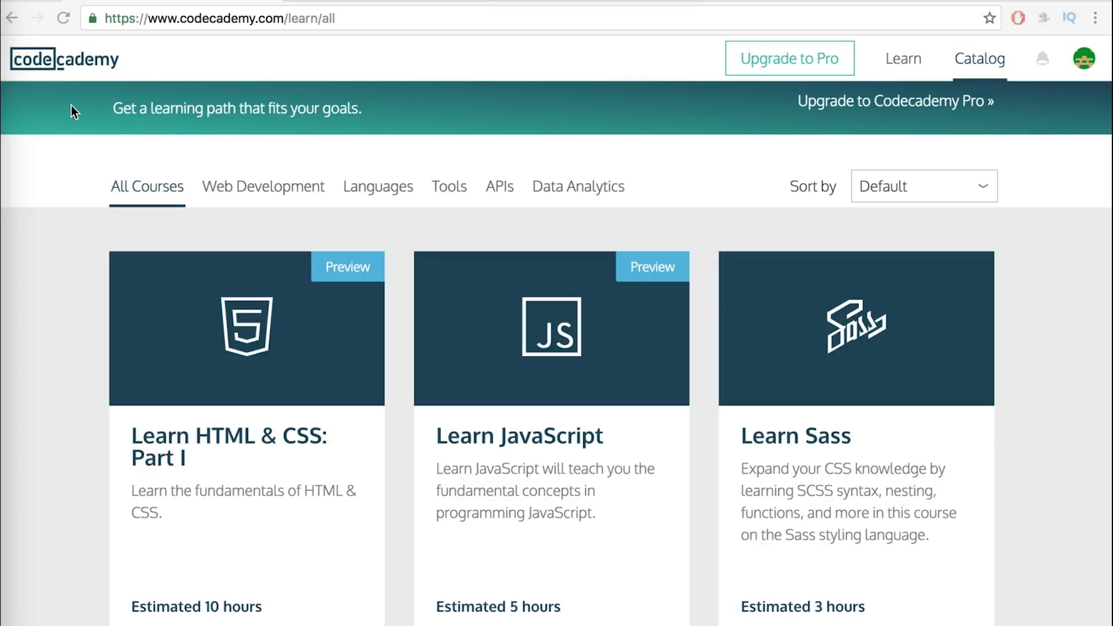
mouse_move(49, 115)
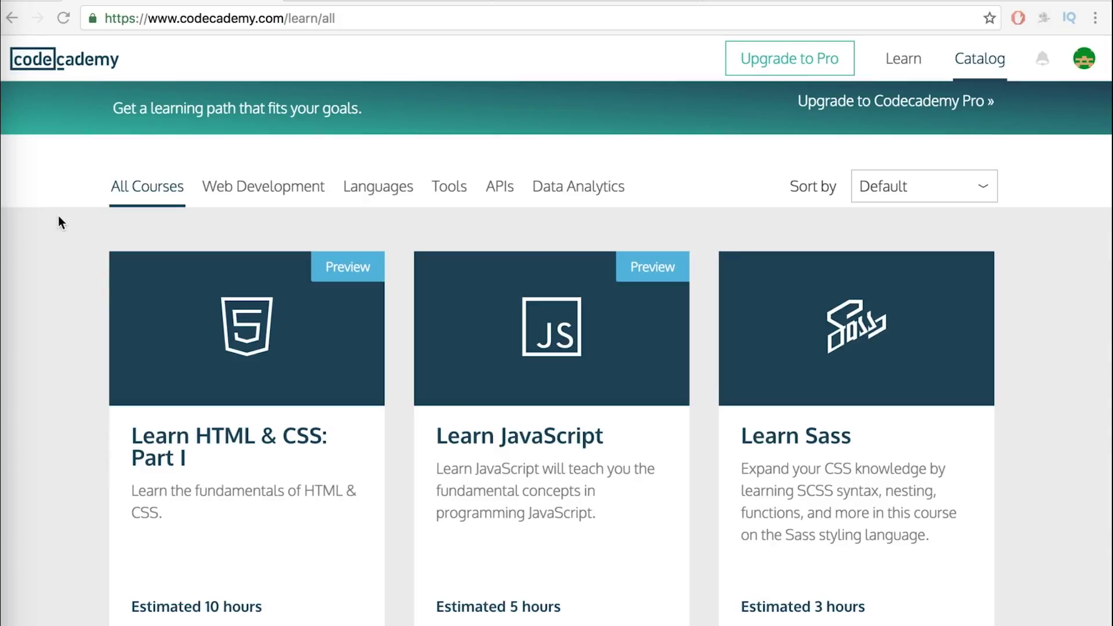
mouse_move(78, 259)
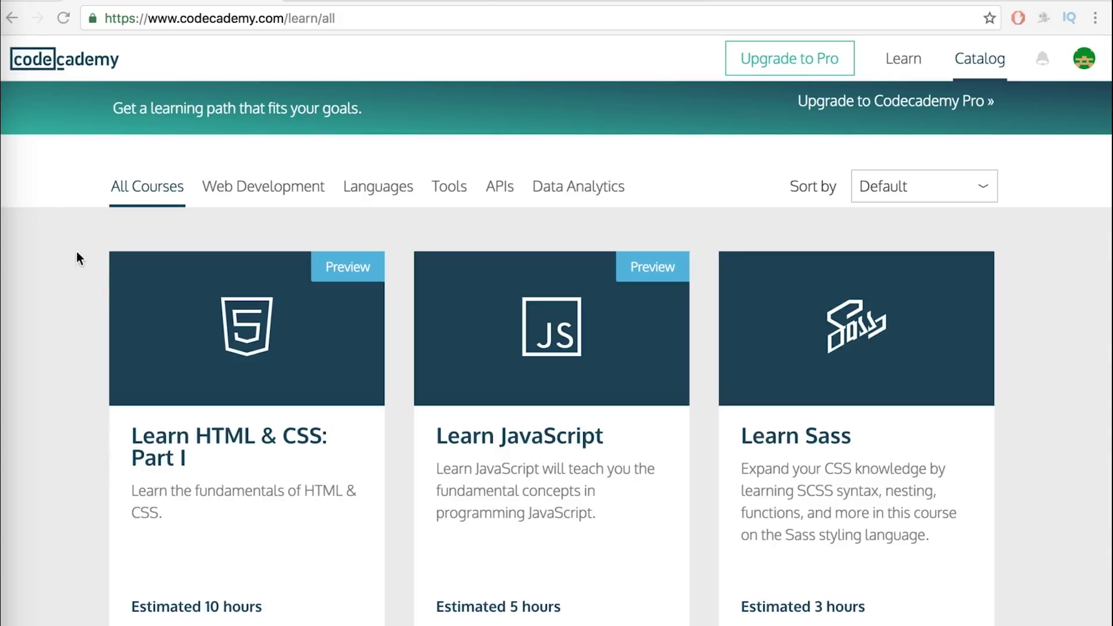
scroll(down, 3)
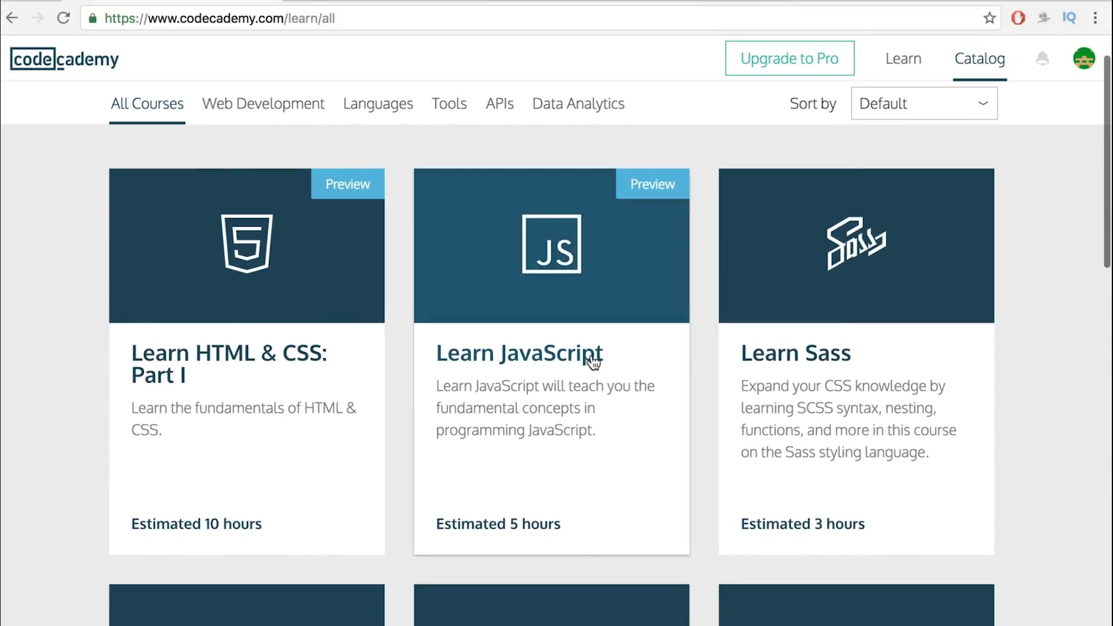
click(520, 353)
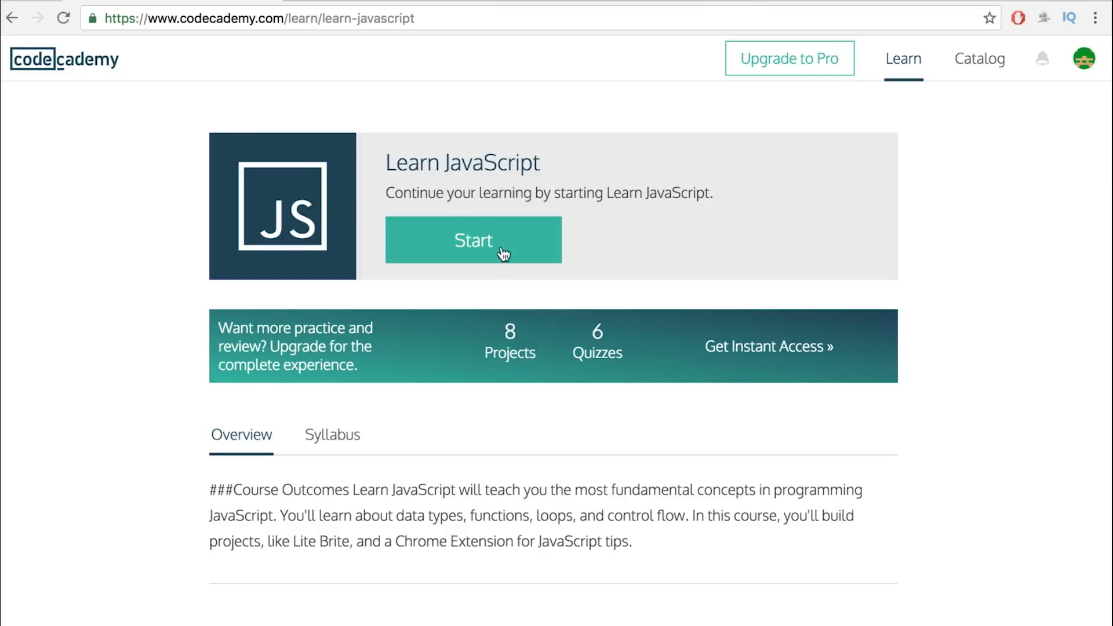
click(473, 240)
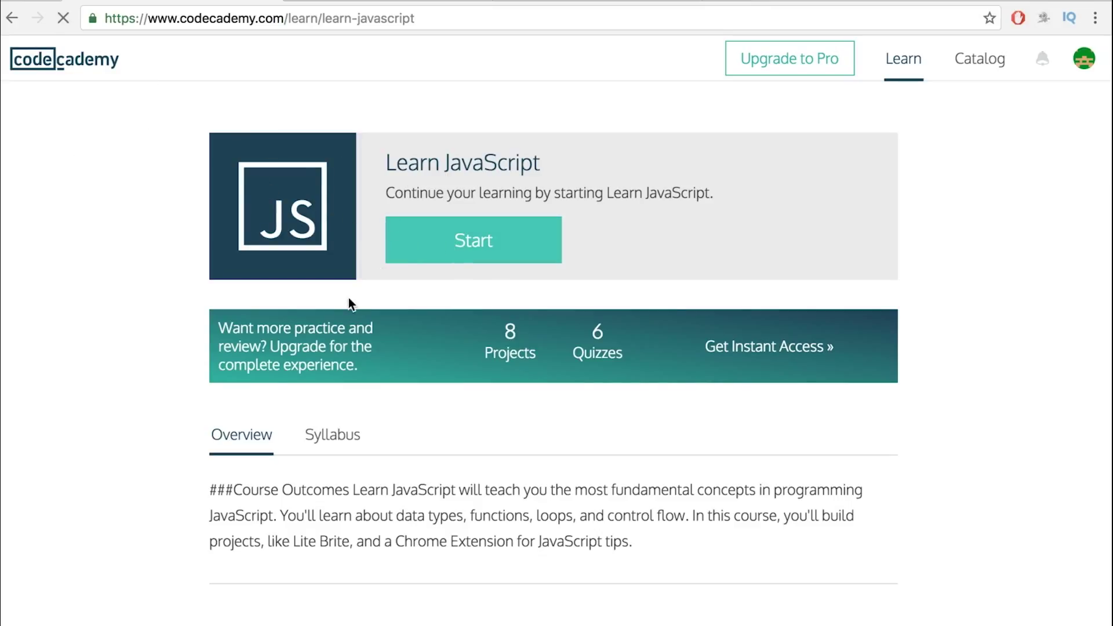
click(473, 240)
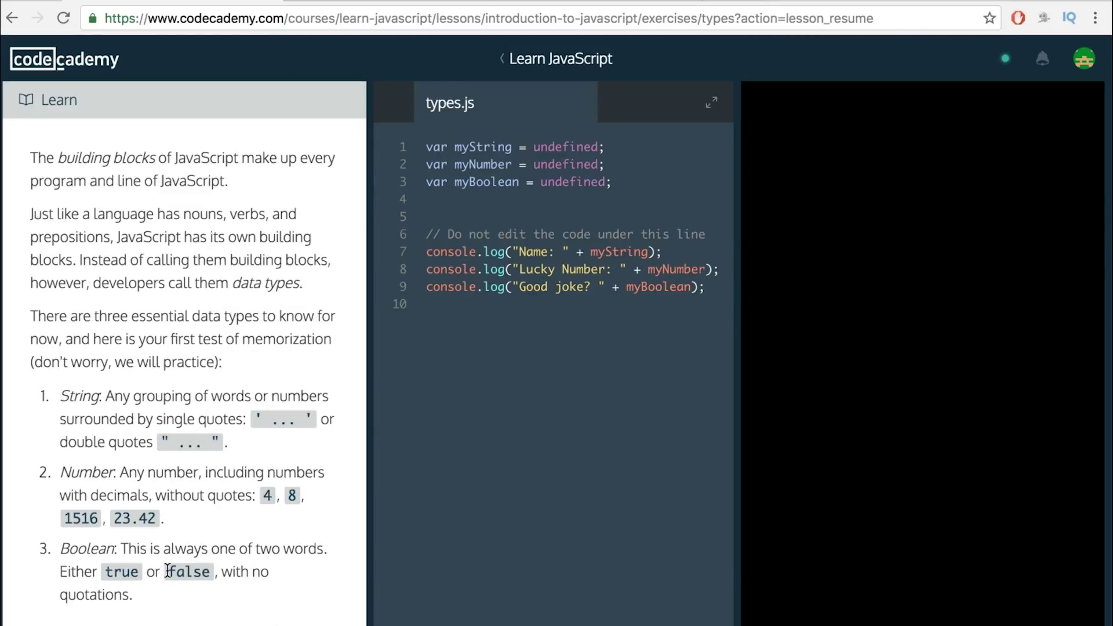
scroll(down, 3)
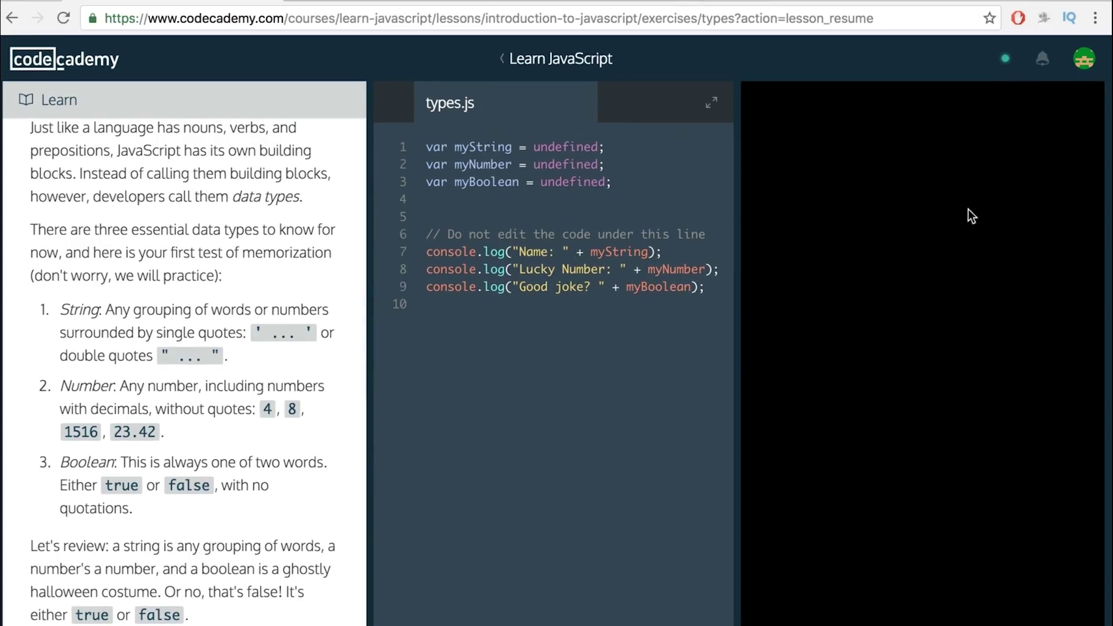
mouse_move(585, 107)
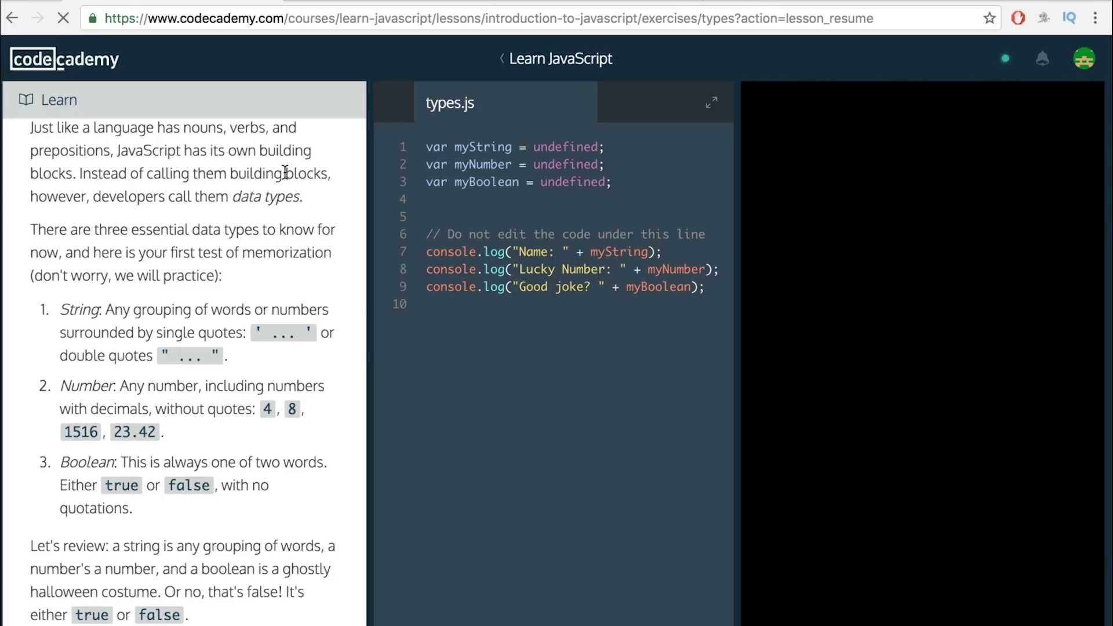
mouse_move(451, 260)
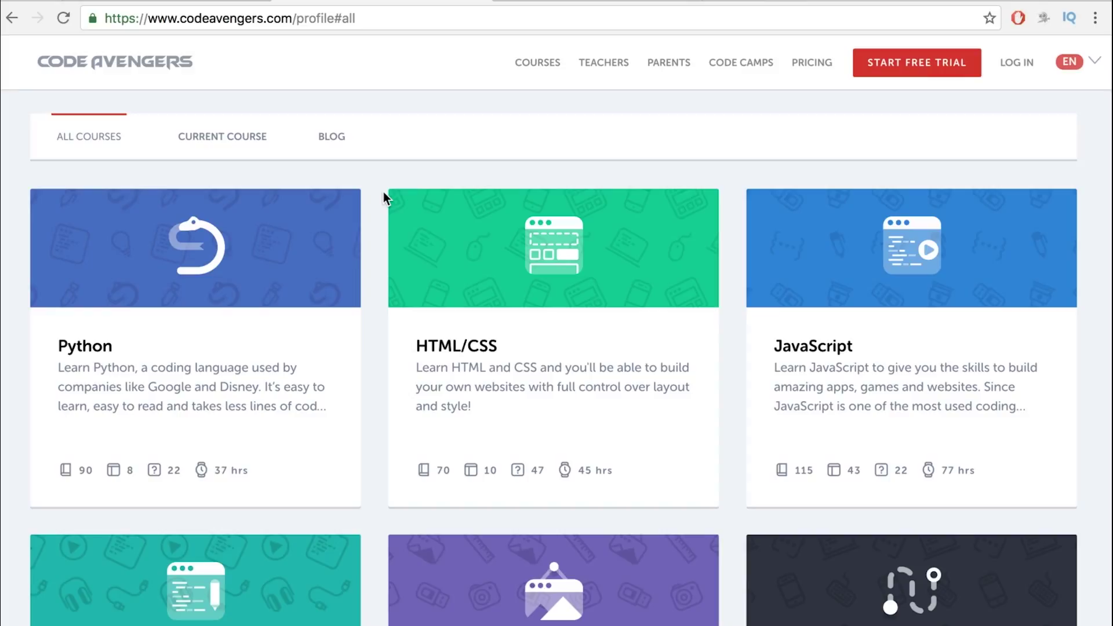
Scroll through the Code Avengers All Courses cards (Python, HTML/CSS, JavaScript, Web Dev, Design, Game Dev) and back to the top
scroll(down, 3)
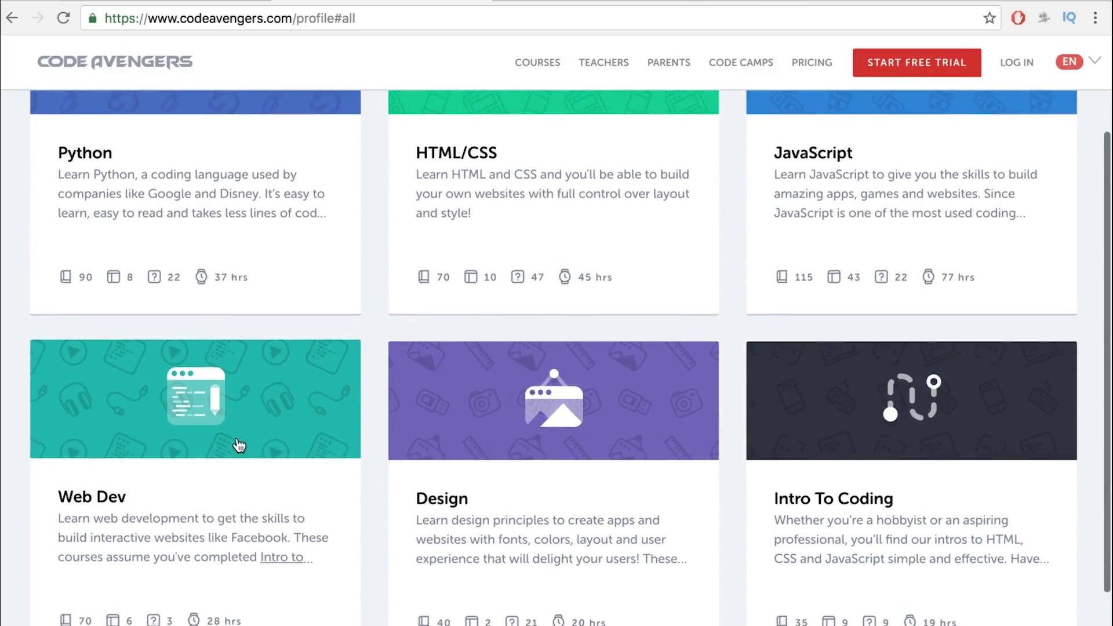
scroll(down, 3)
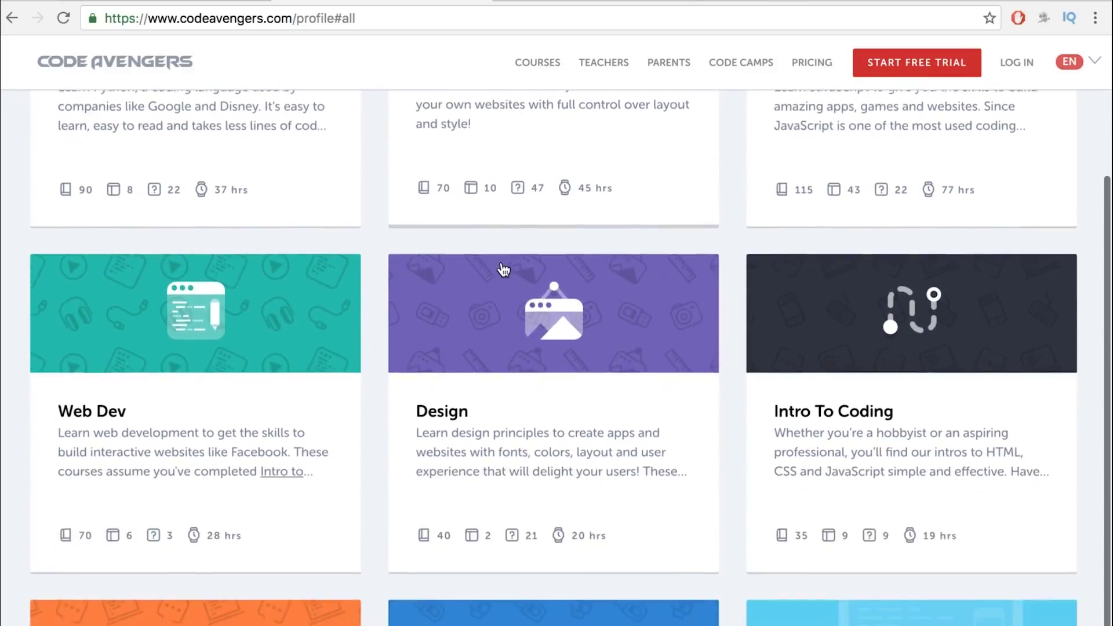
scroll(down, 3)
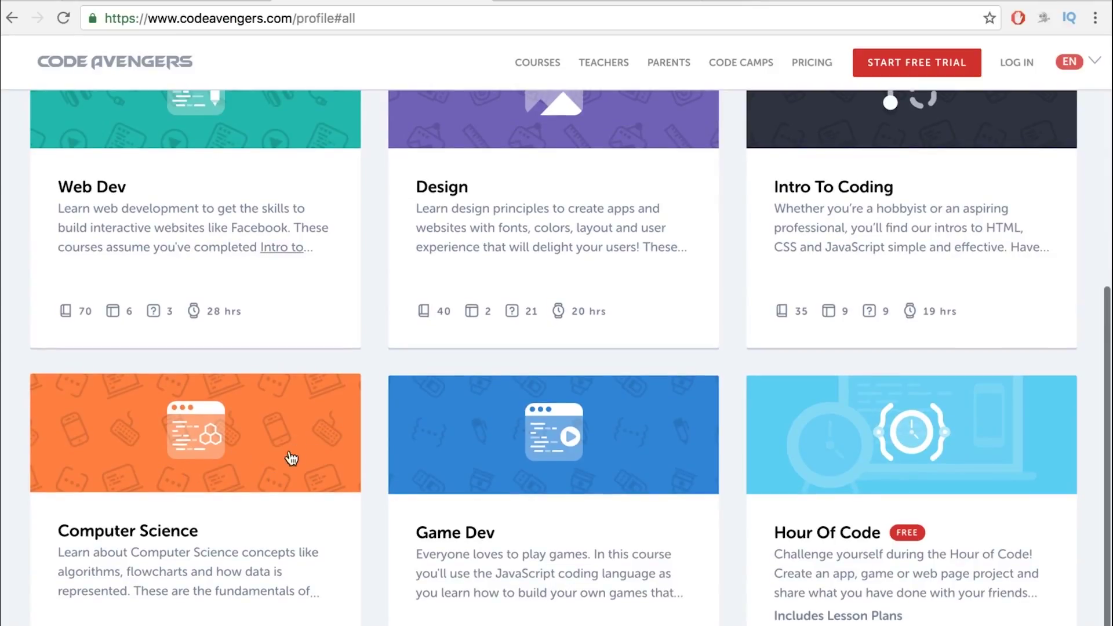
scroll(down, 3)
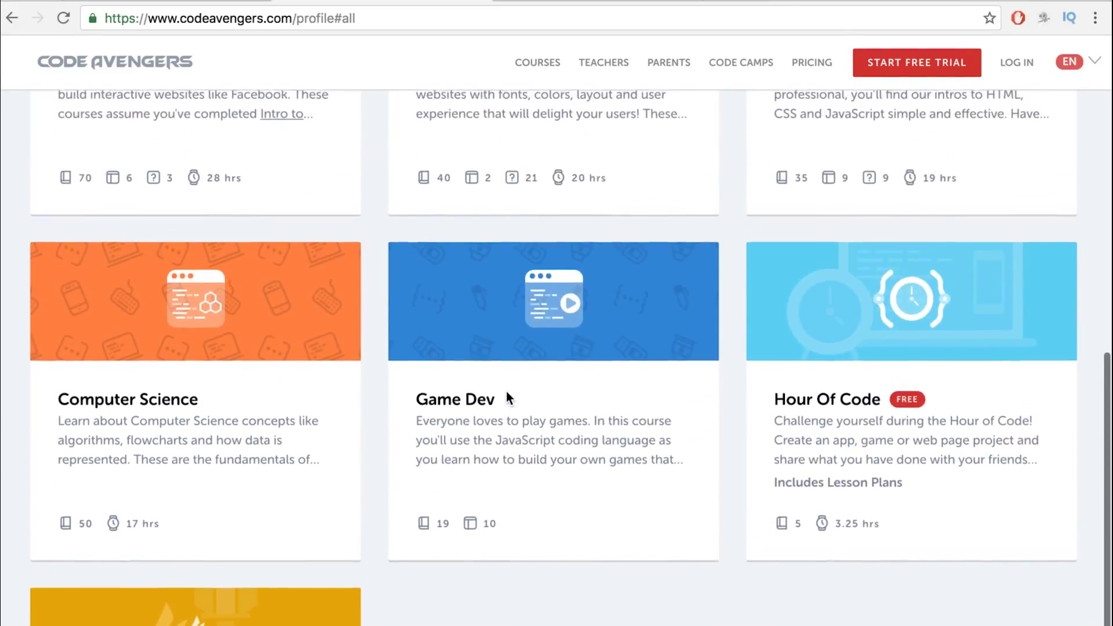
scroll(up, 3)
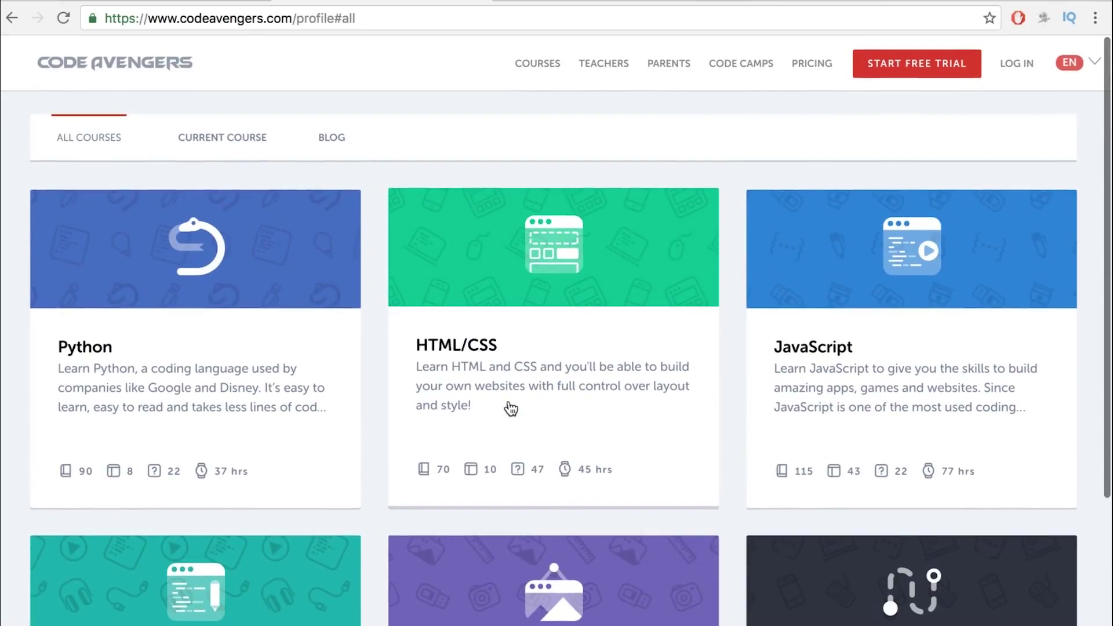
mouse_move(524, 298)
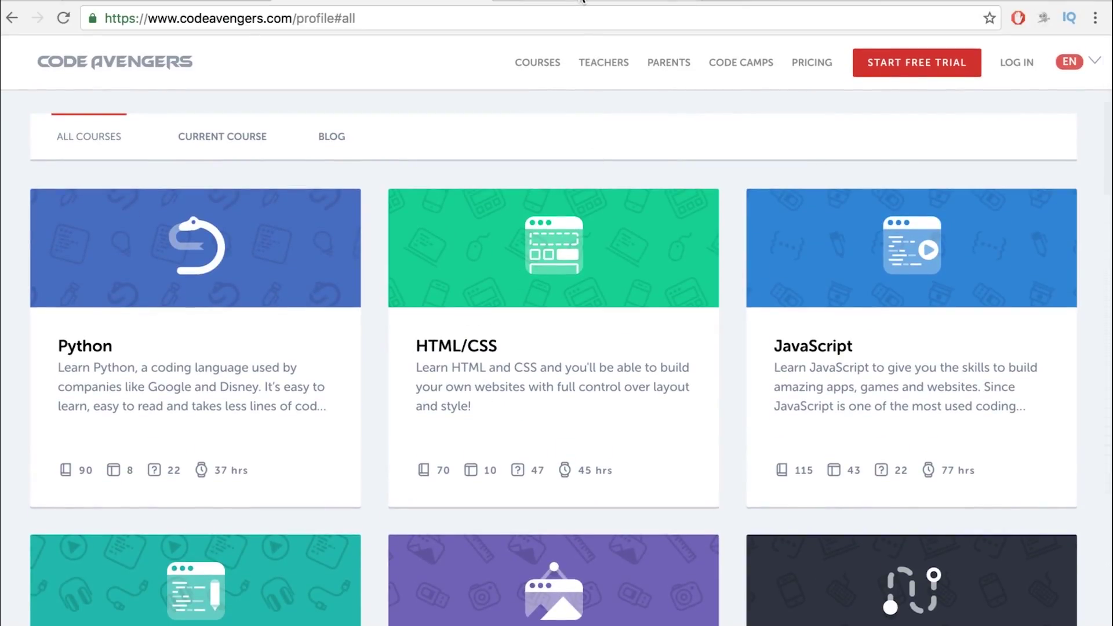
Go to codewars.com/kata/latest/my-languages and bring up the Sum by Factors kata details
text(https://www.codewars.com/kata/latest/my-languages)
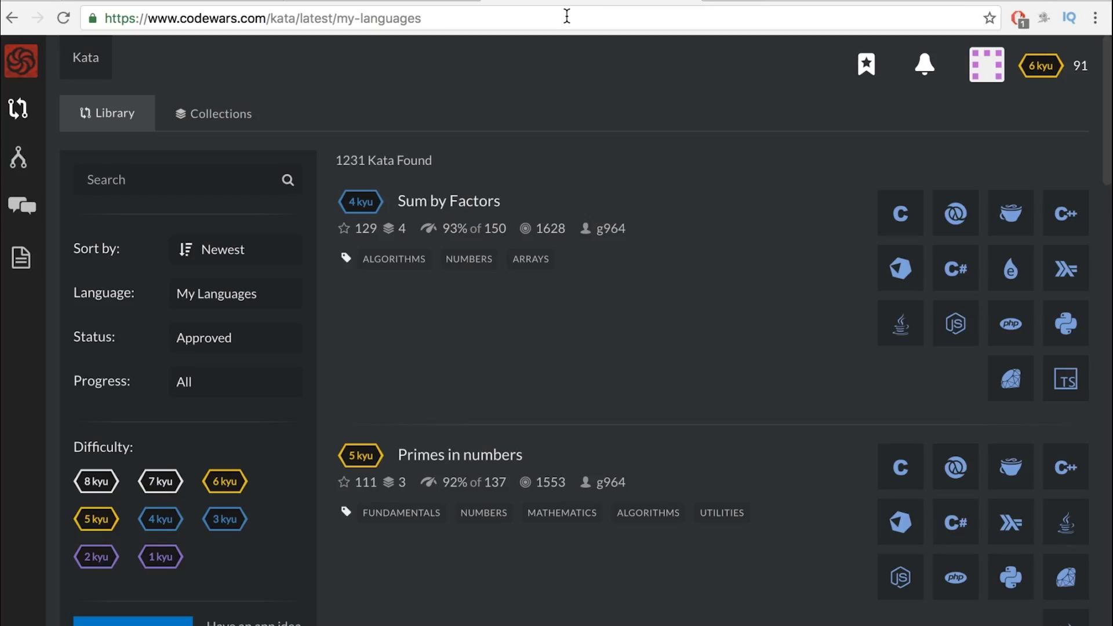
mouse_move(407, 135)
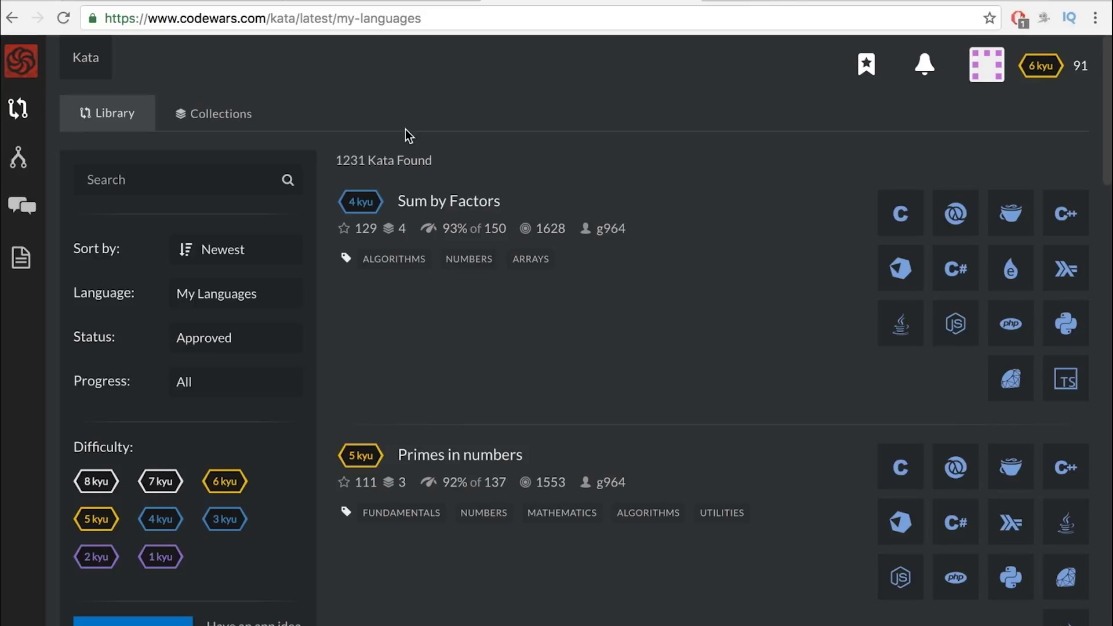
scroll(down, 3)
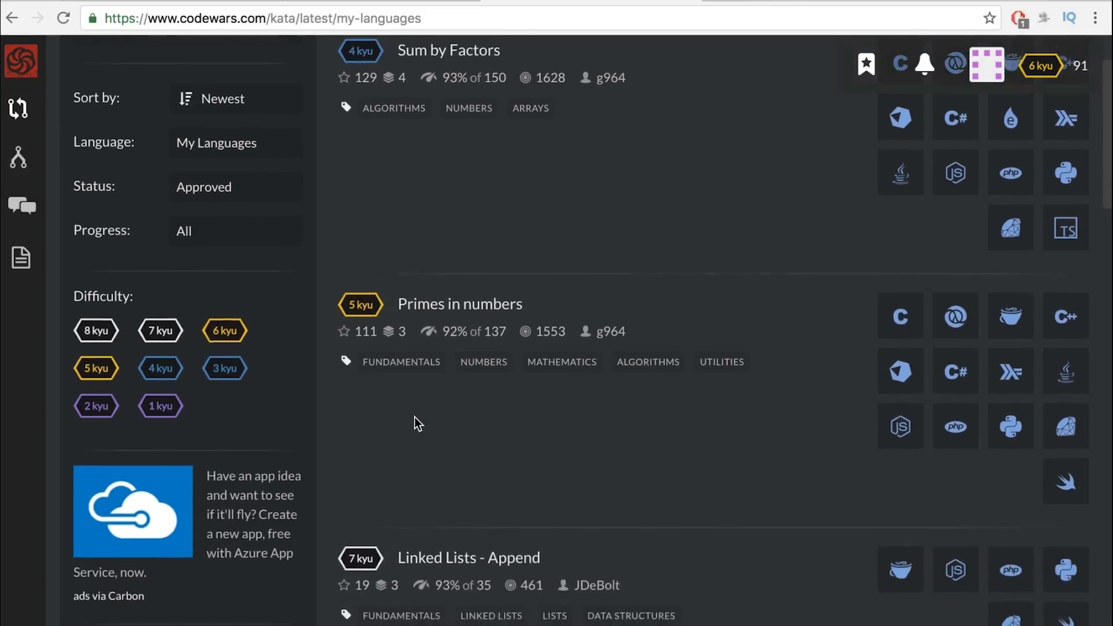
scroll(down, 3)
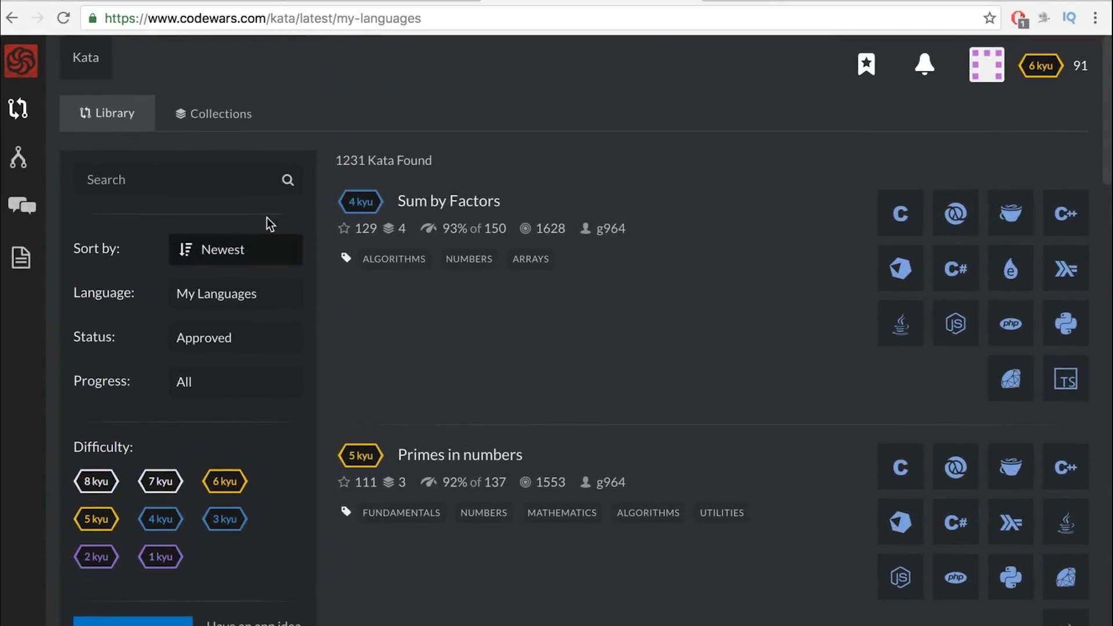
click(448, 201)
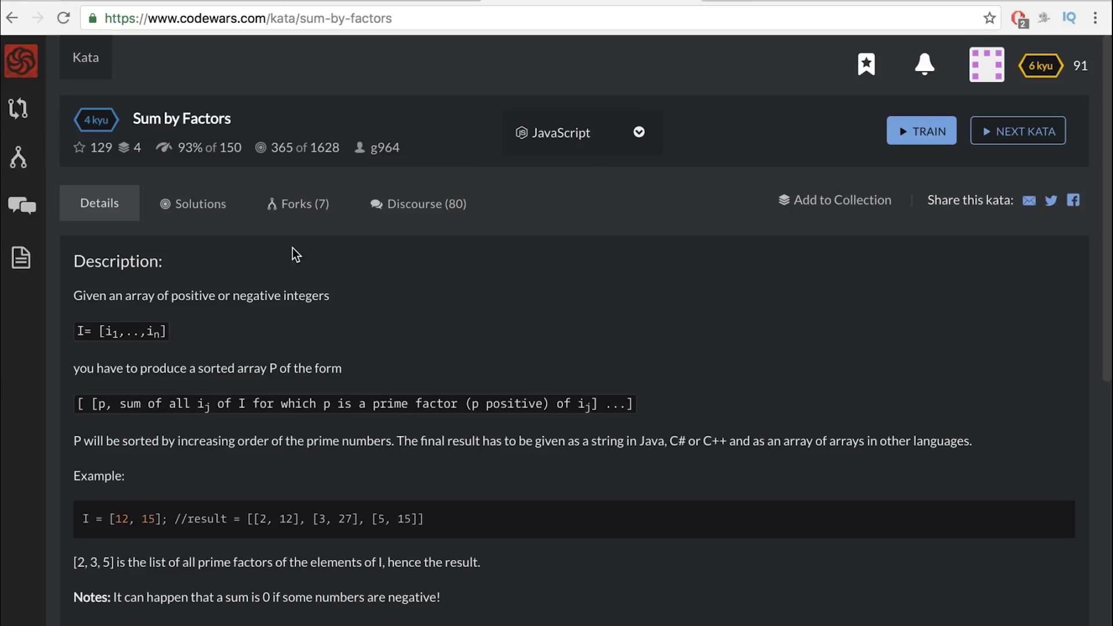
Begin training on Sum by Factors in JavaScript, showing its instructions and starter solution code
click(920, 131)
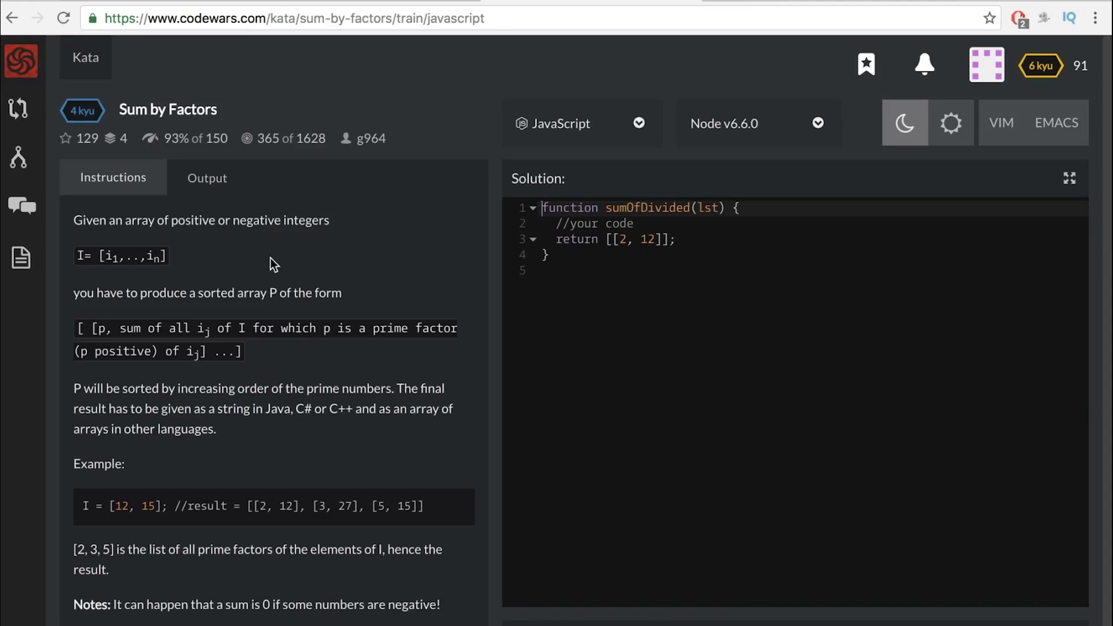
scroll(down, 3)
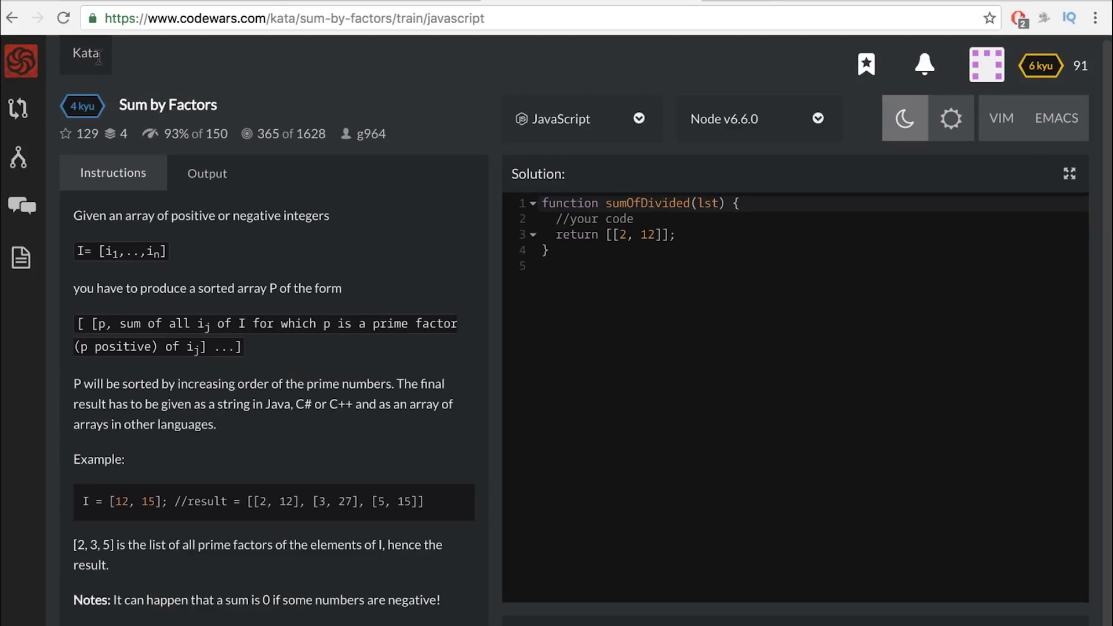
click(986, 64)
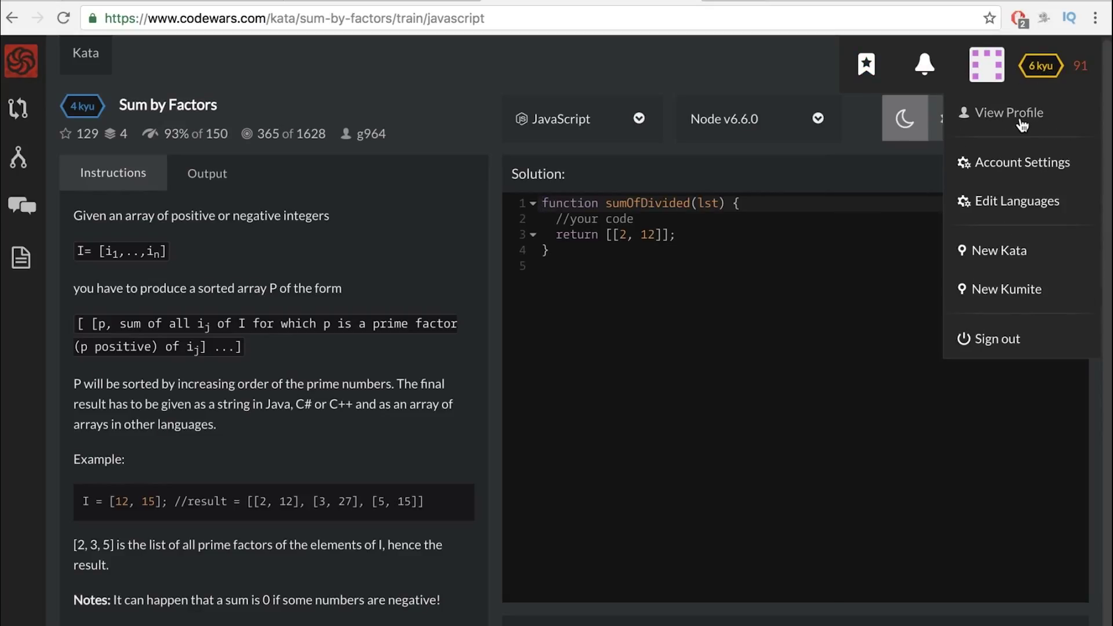
View the Codewars user profile, then return to the kata library from the sidebar
click(1009, 113)
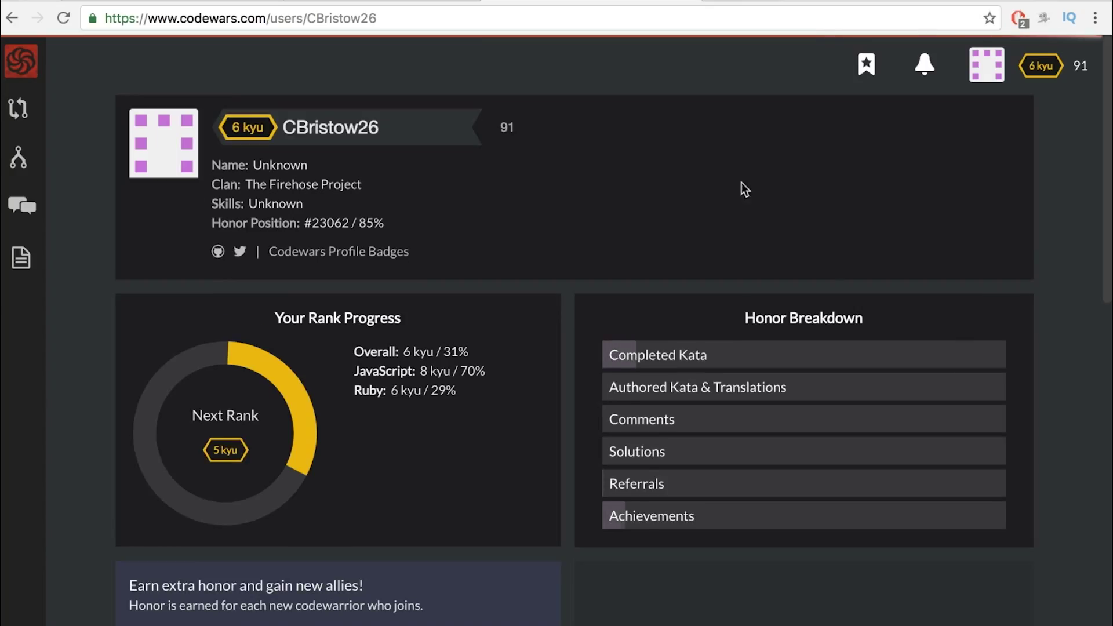
scroll(down, 3)
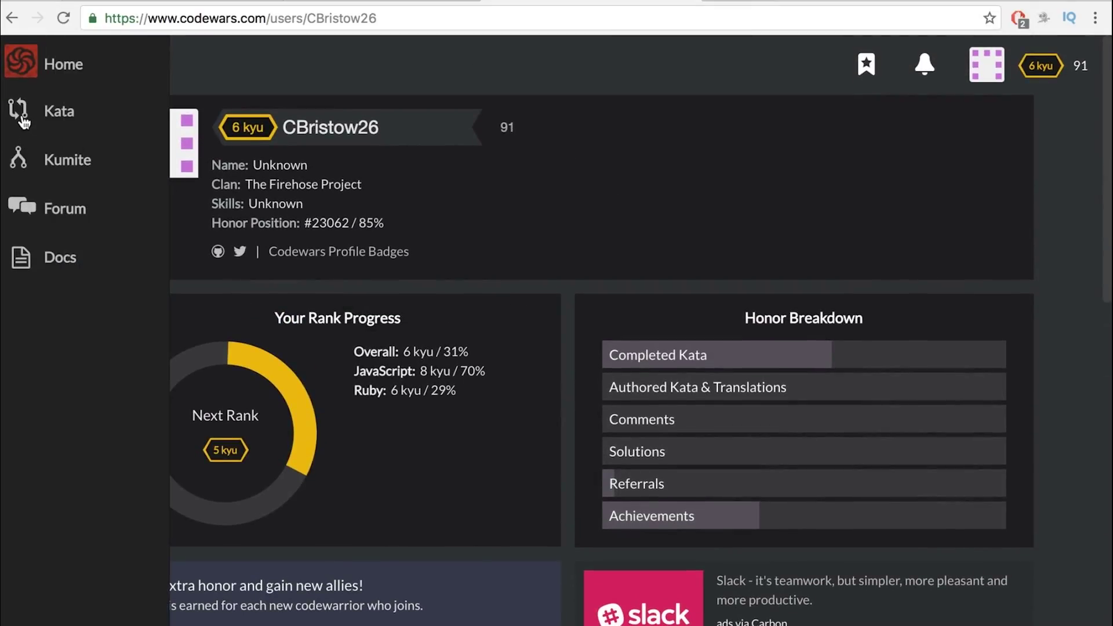
click(59, 111)
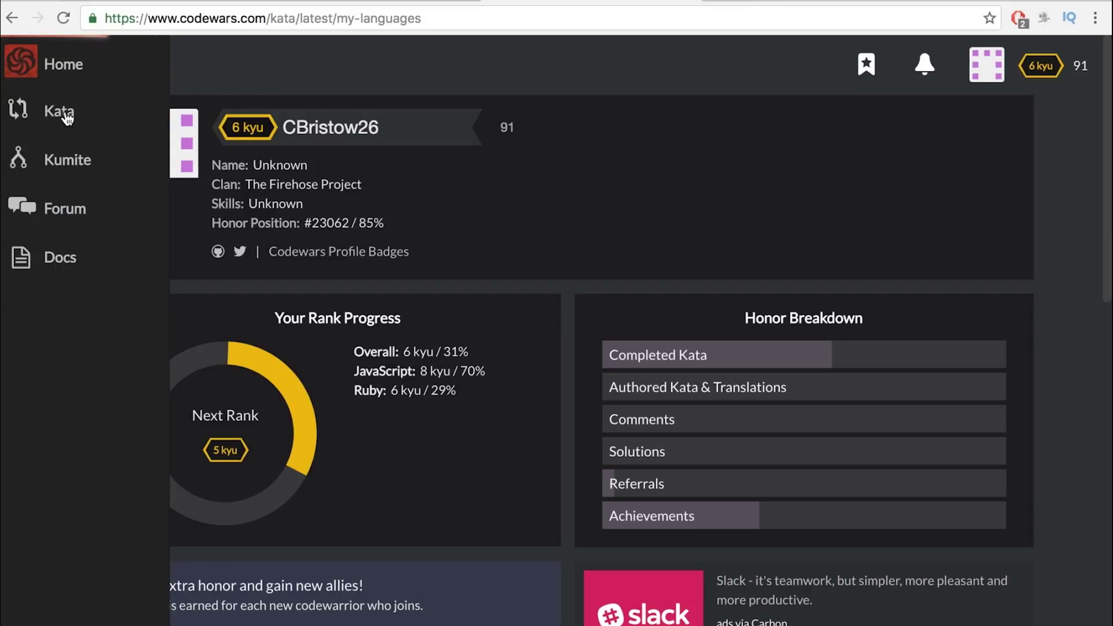
click(58, 112)
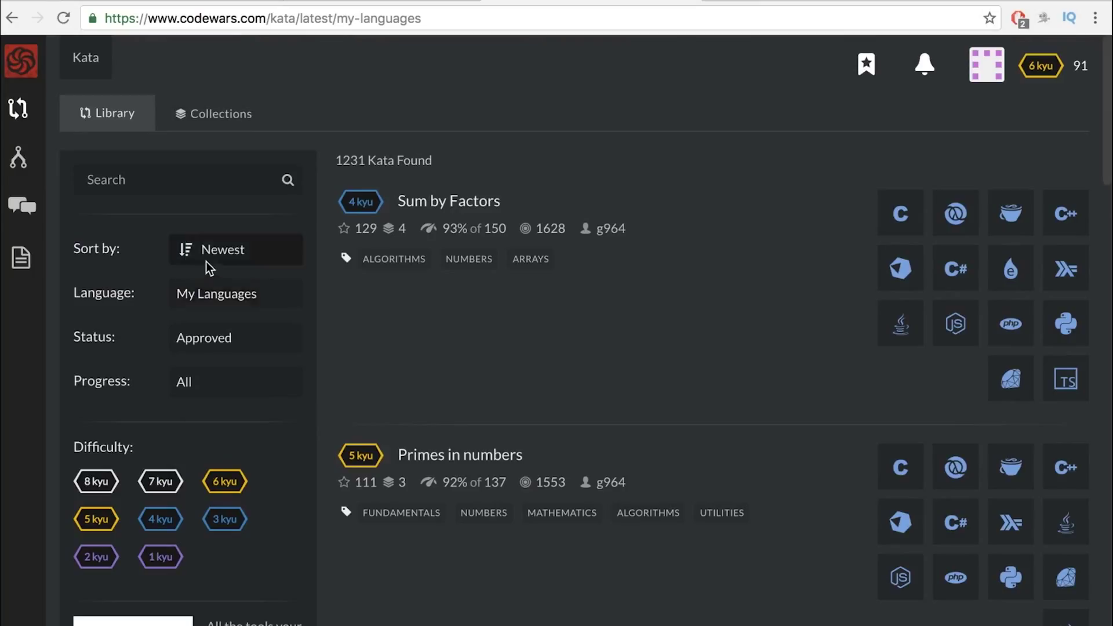
Filter the kata library to Language Ruby with Status Approved, Sum by Factors still listed first
click(234, 248)
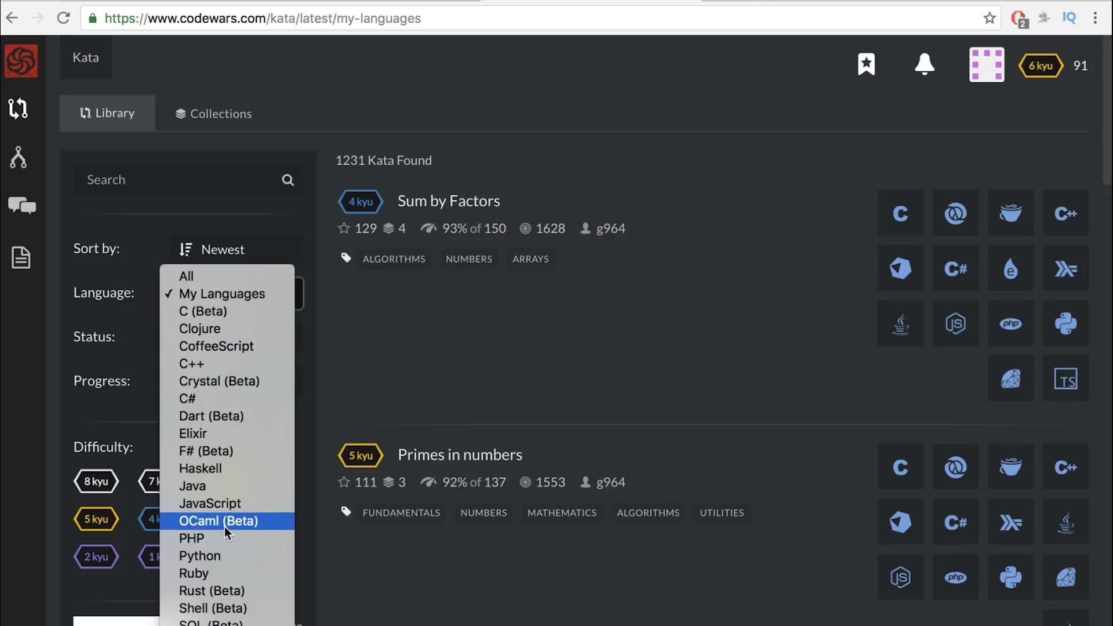
mouse_move(261, 397)
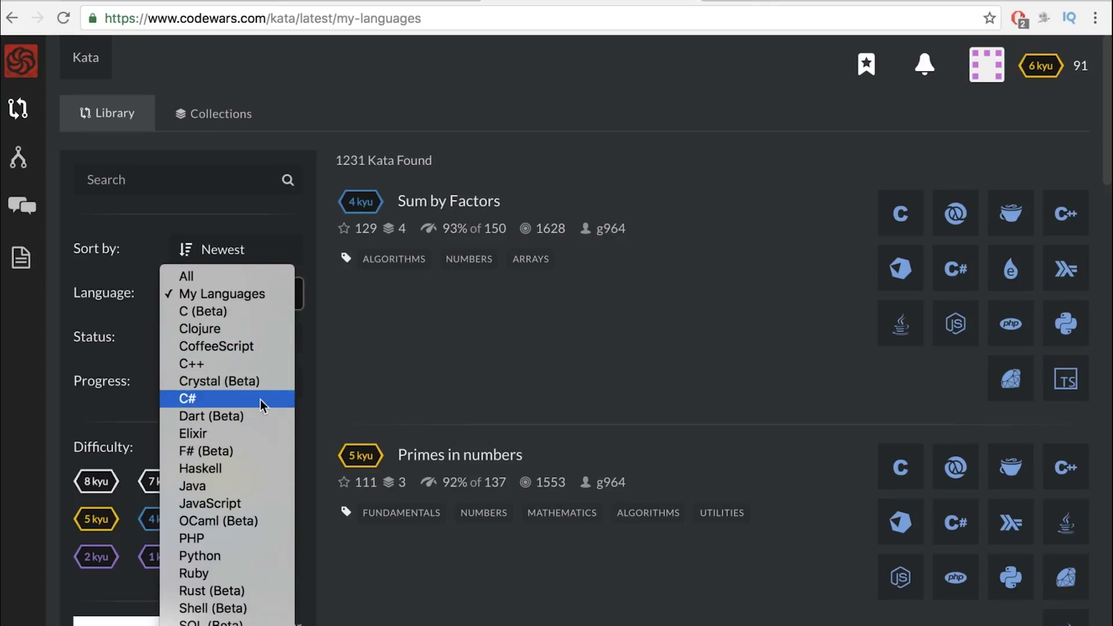
mouse_move(193, 573)
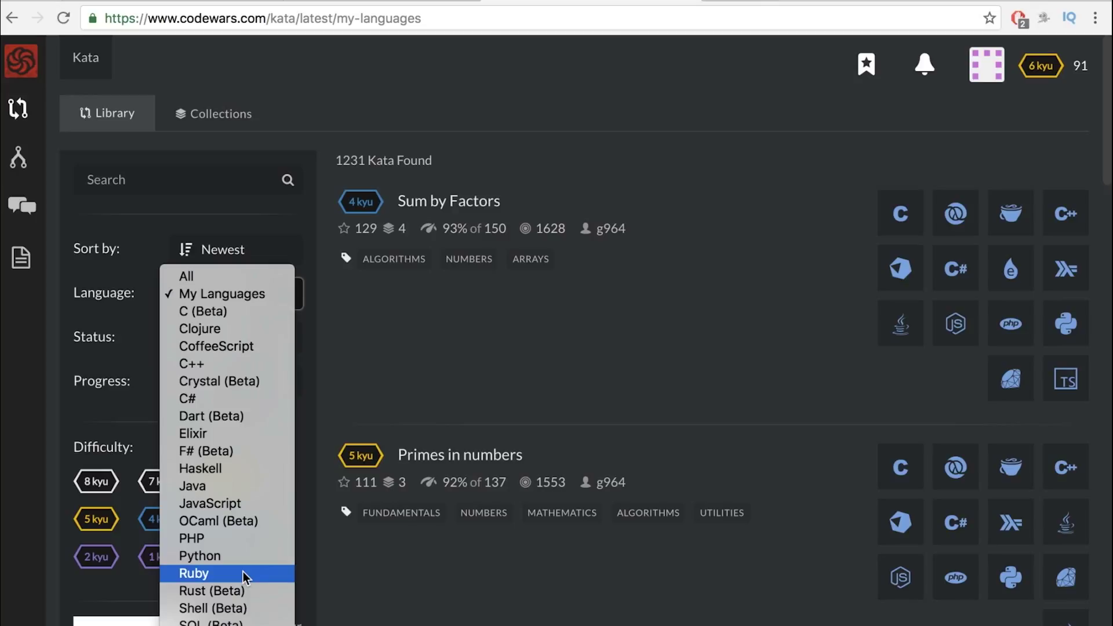
click(194, 574)
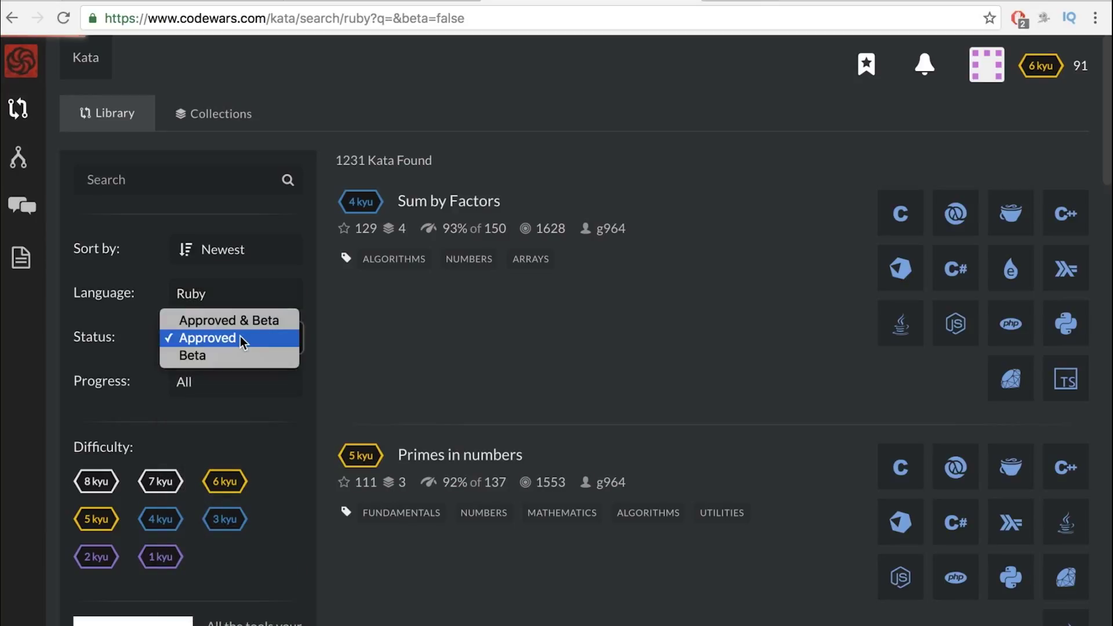
click(206, 337)
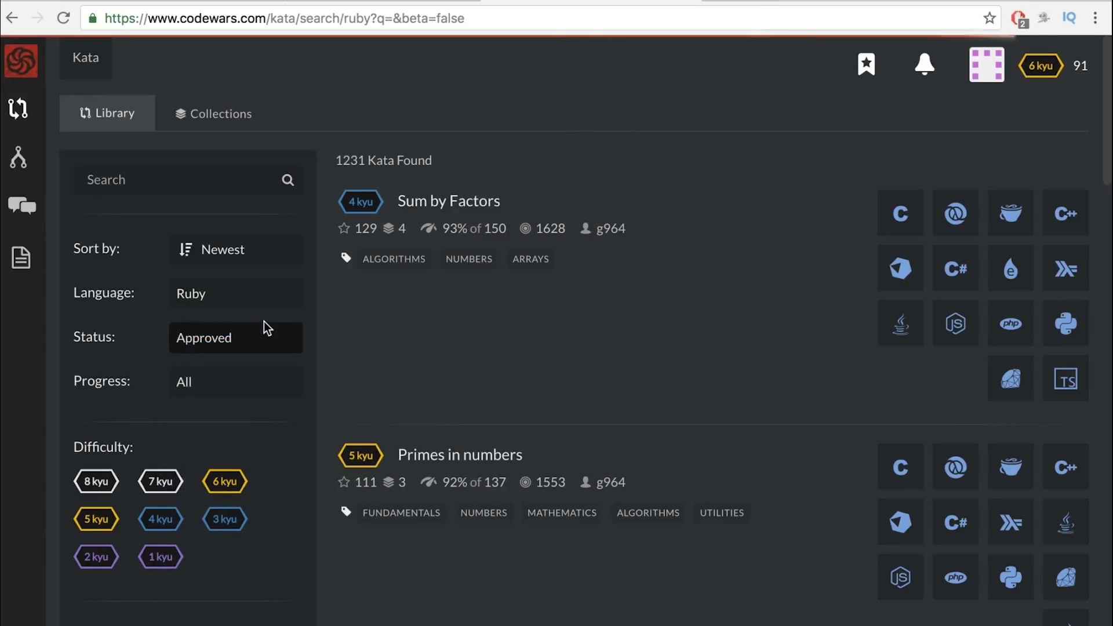
click(235, 337)
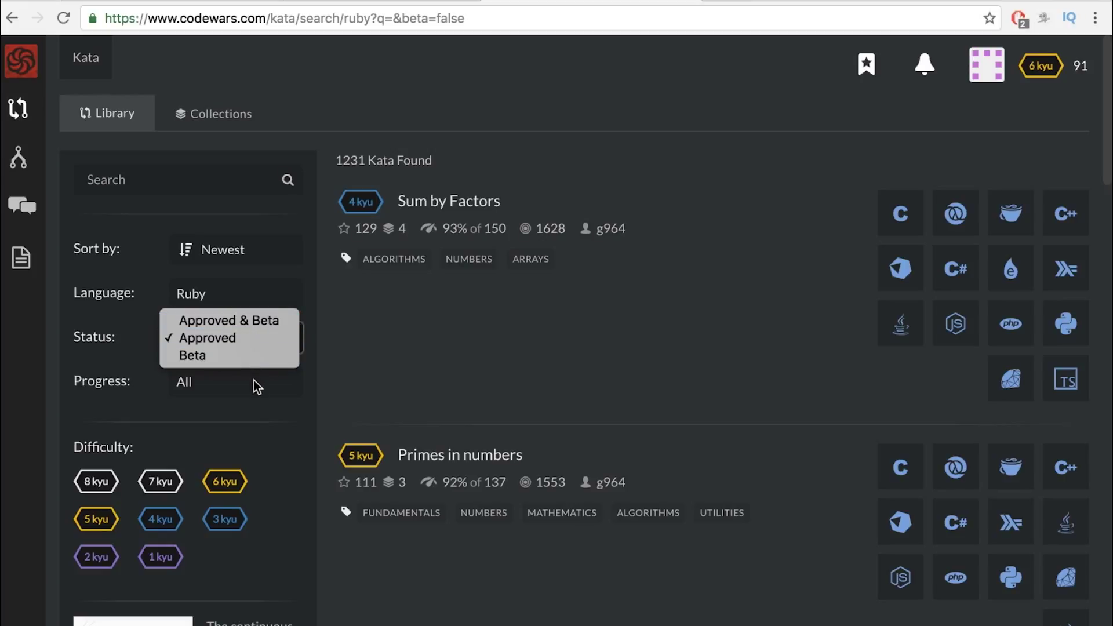
click(207, 338)
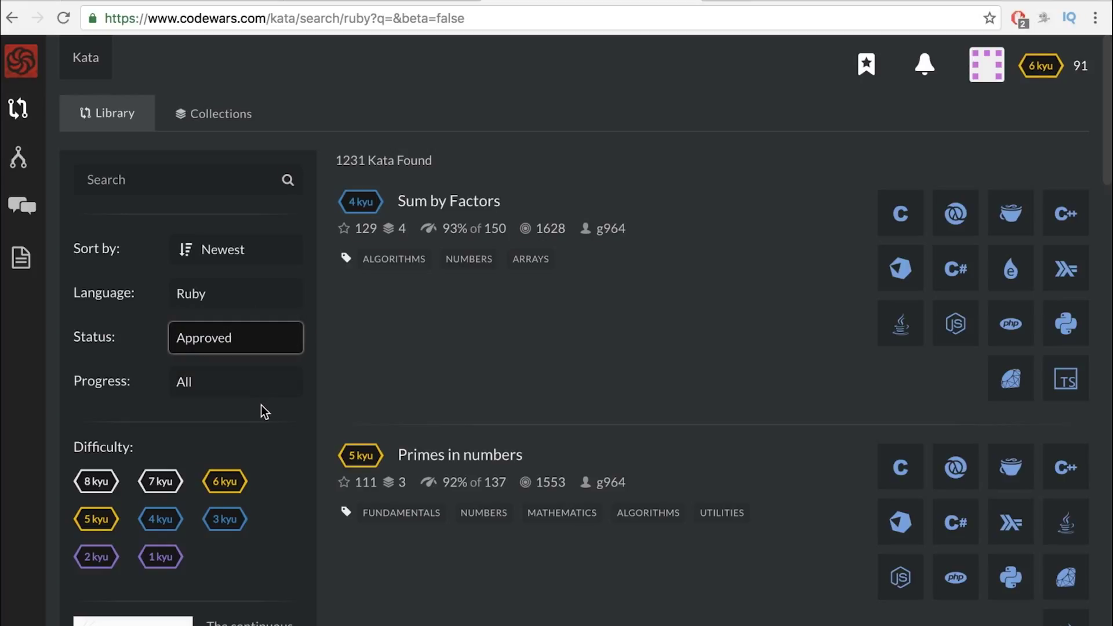
scroll(down, 3)
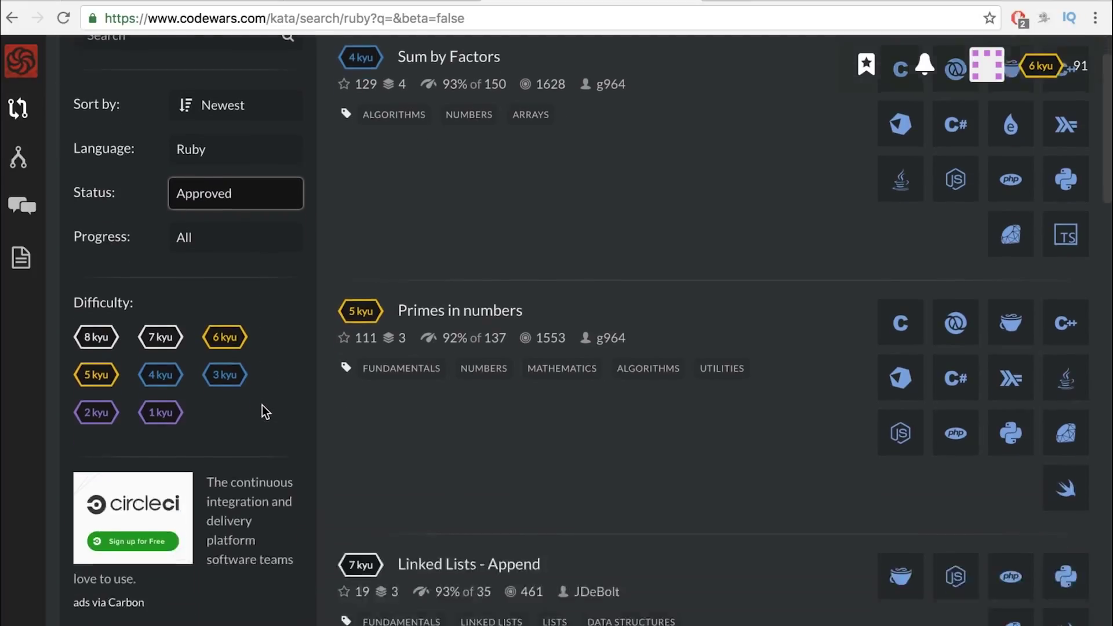